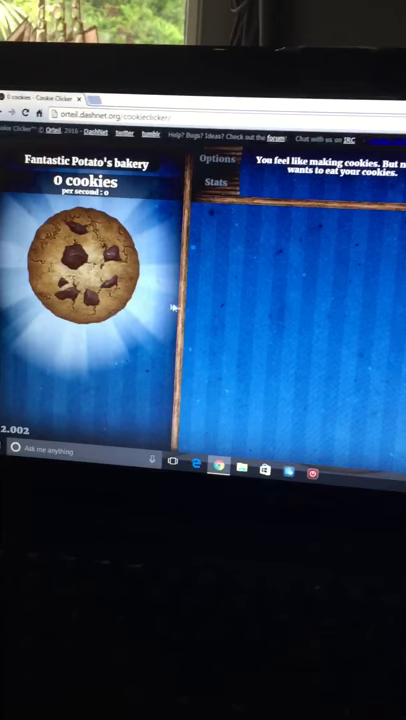
Bake the big cookie past 127 cookies, unlocking Wake and bake, Click and Double-click.
click(80, 270)
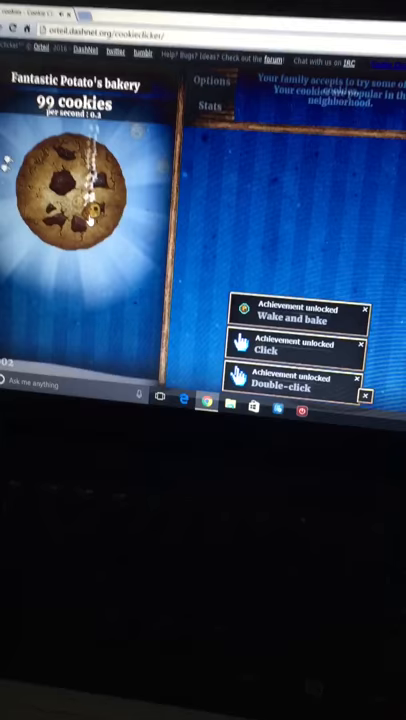
click(75, 190)
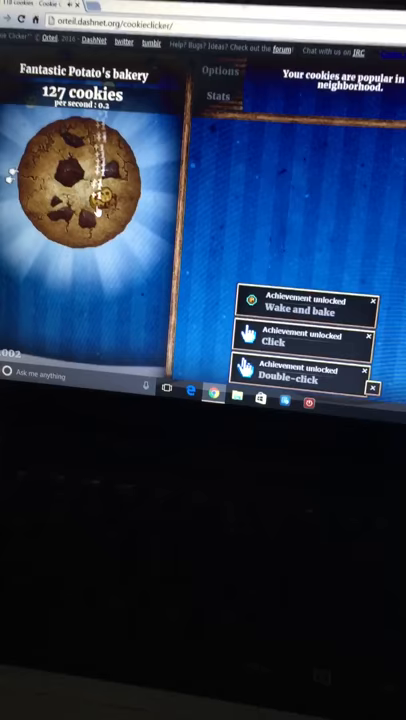